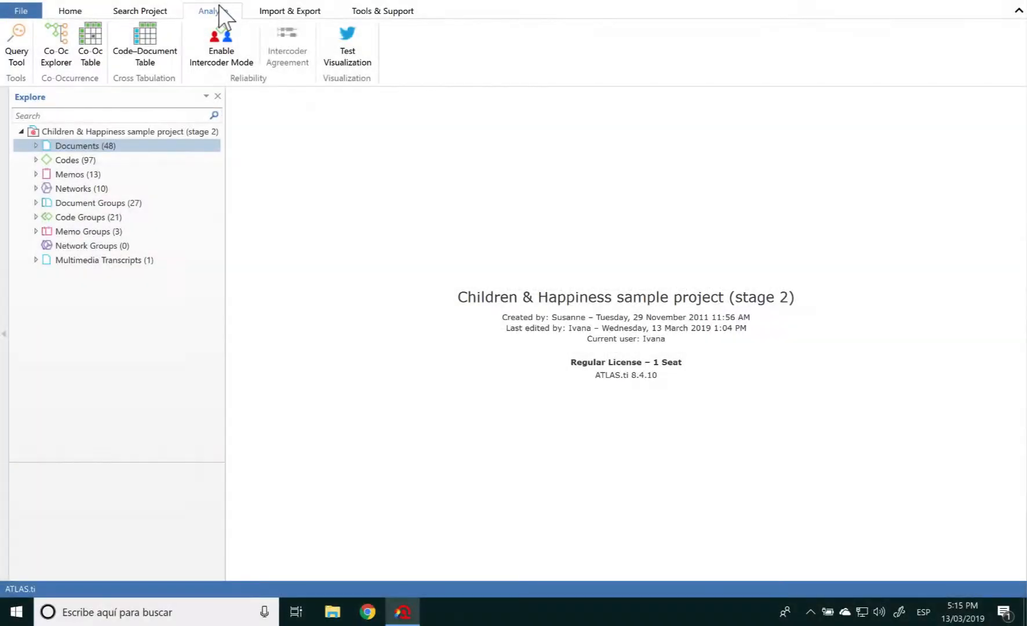
- Build a Code-Document Table from the 'reason' codes and Gender groups, then compress it
click(144, 46)
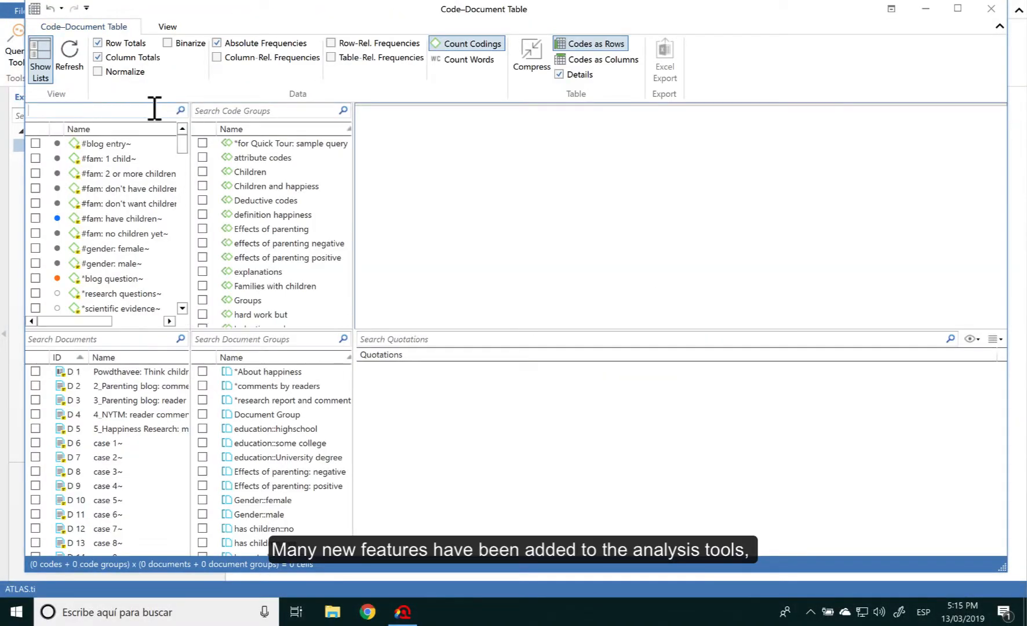
text(reason)
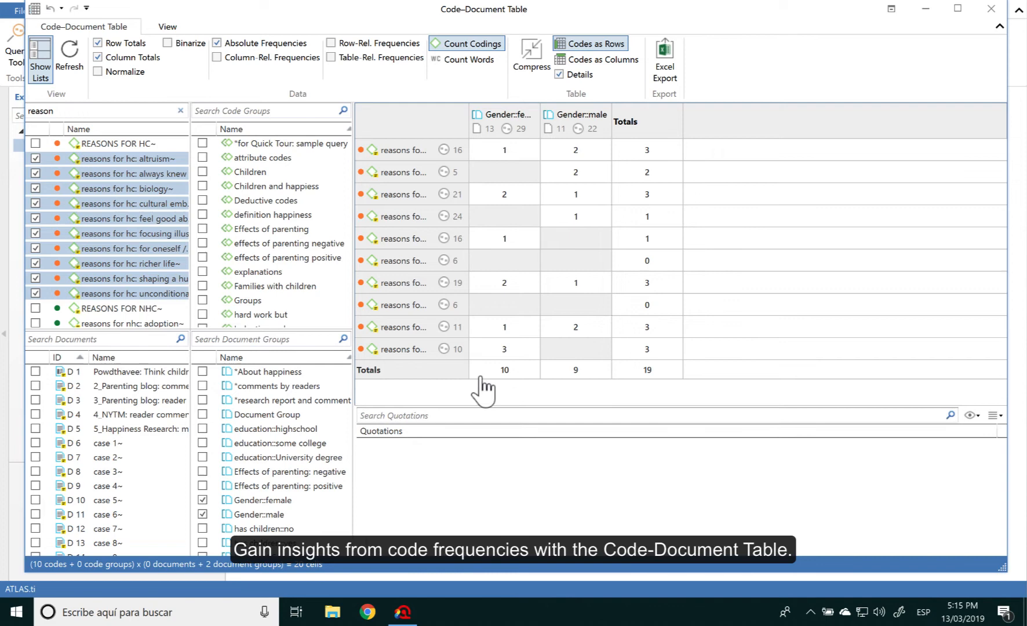
mouse_move(531, 55)
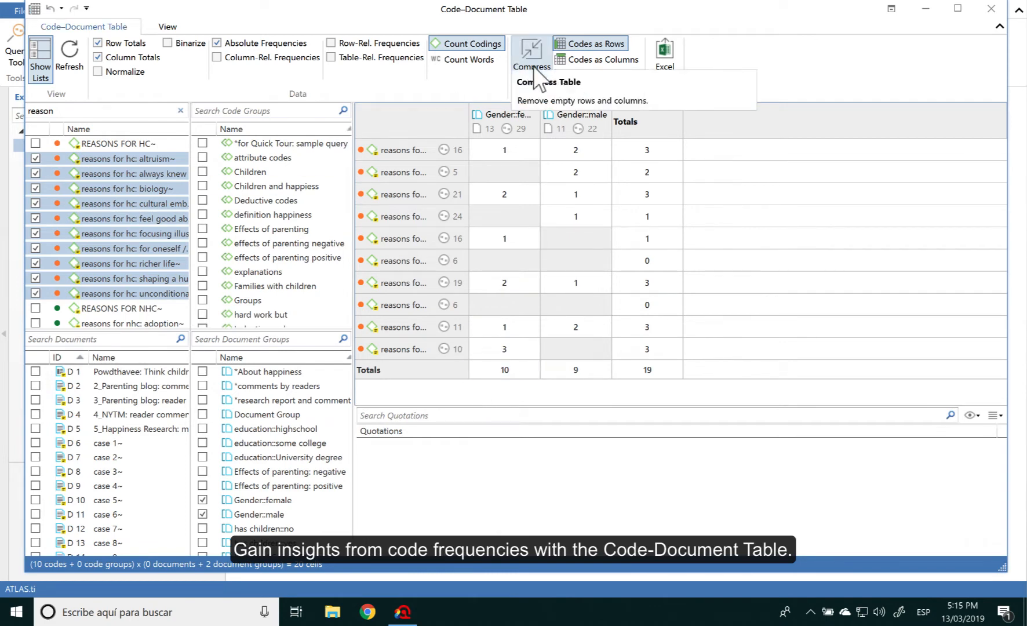
click(531, 56)
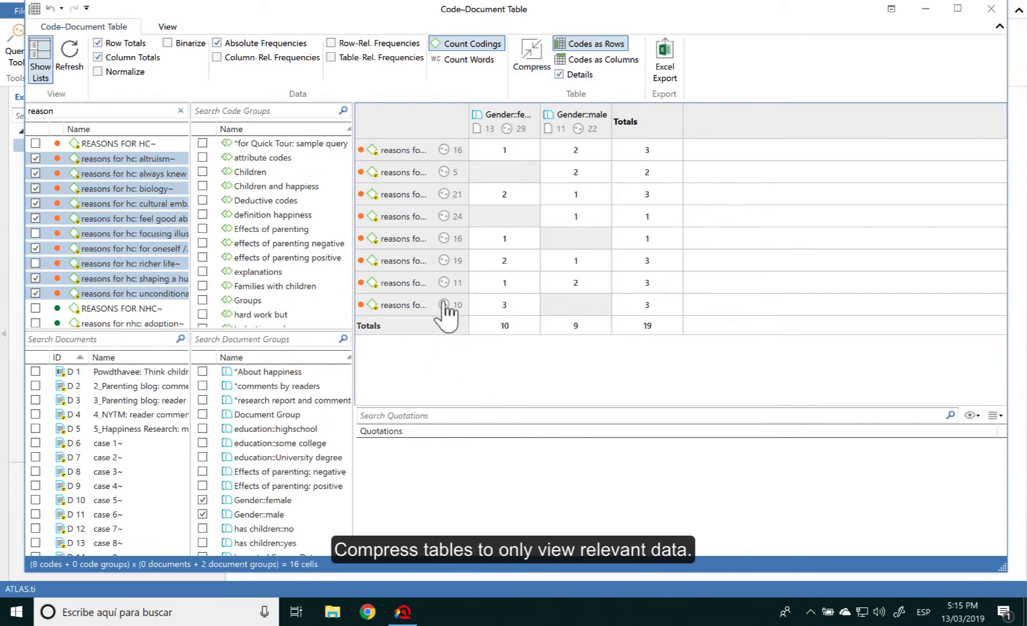
mouse_move(517, 138)
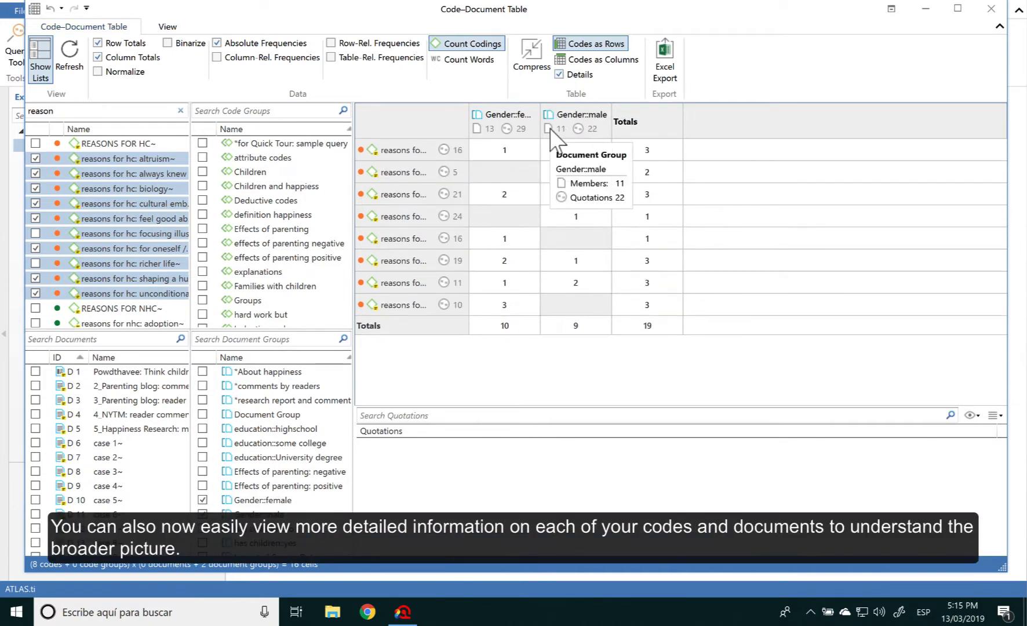
mouse_move(129, 91)
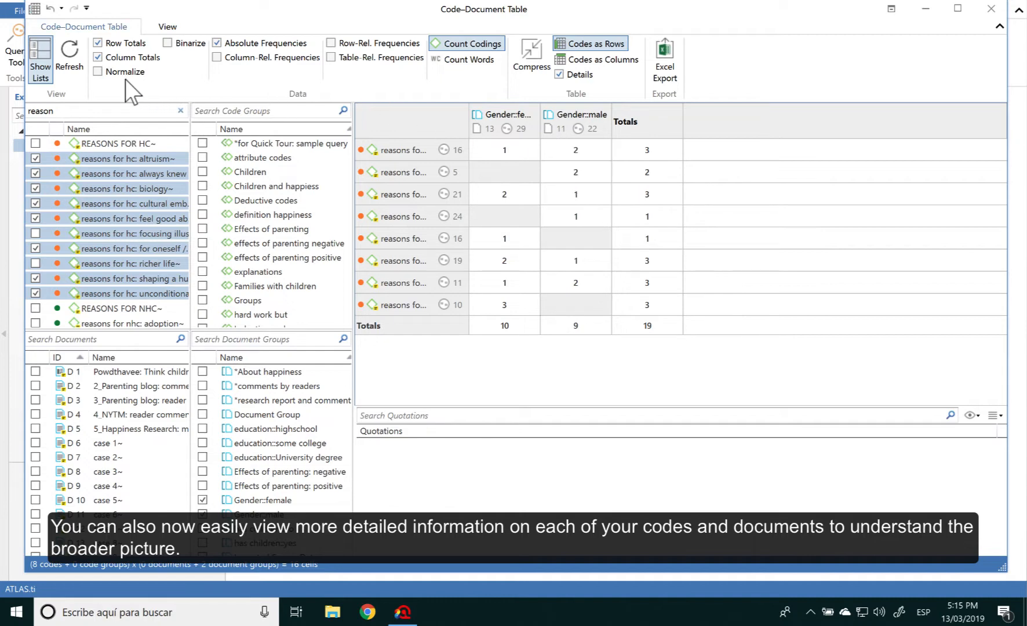
- Binarize the table, inspect the quotations behind the female cells, and return to counts
click(168, 43)
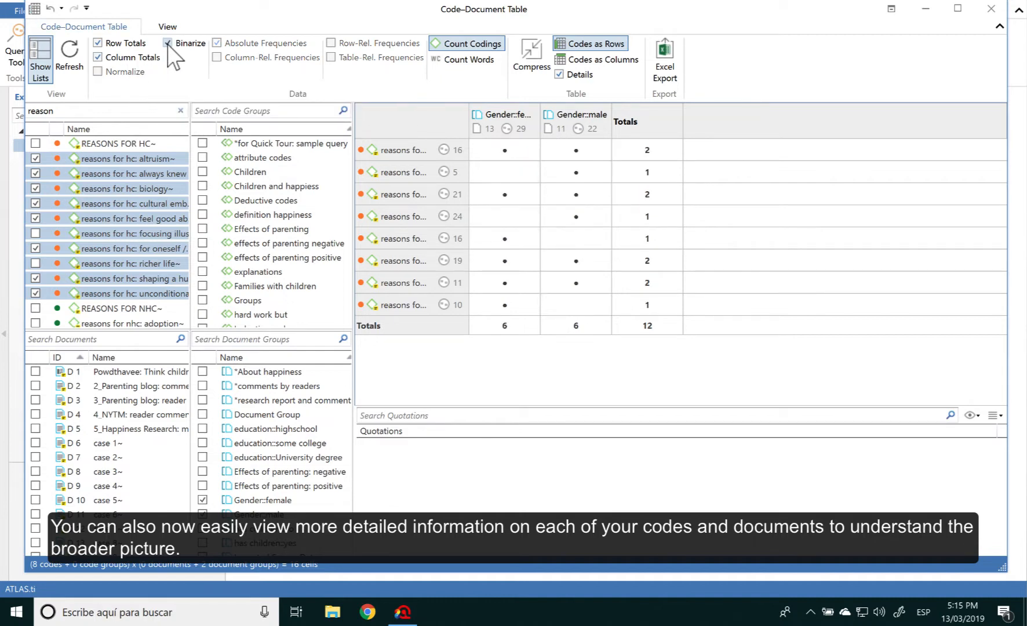
click(504, 150)
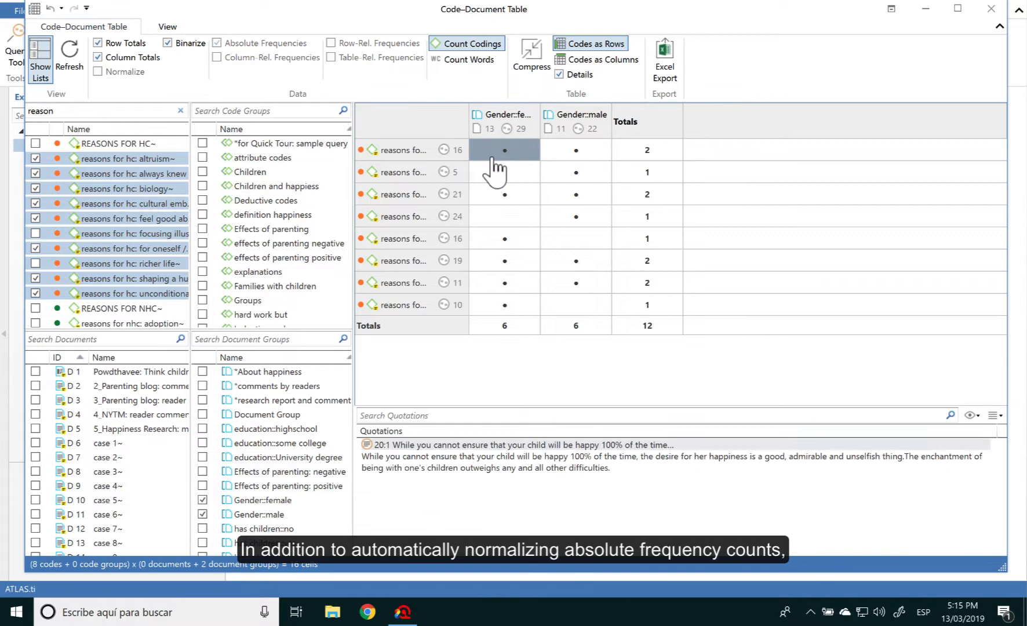
click(504, 304)
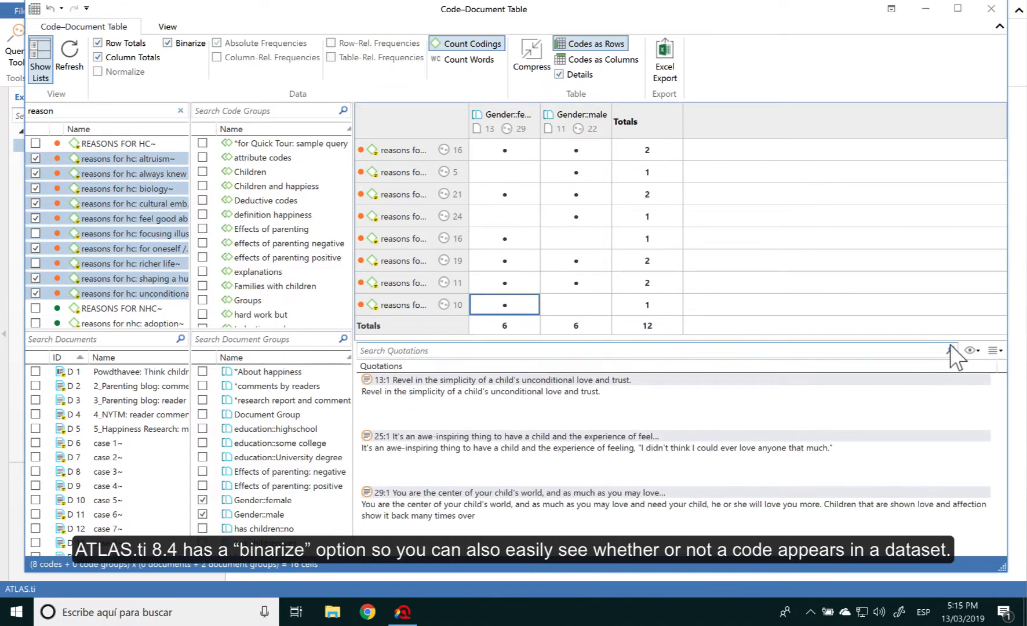
click(995, 350)
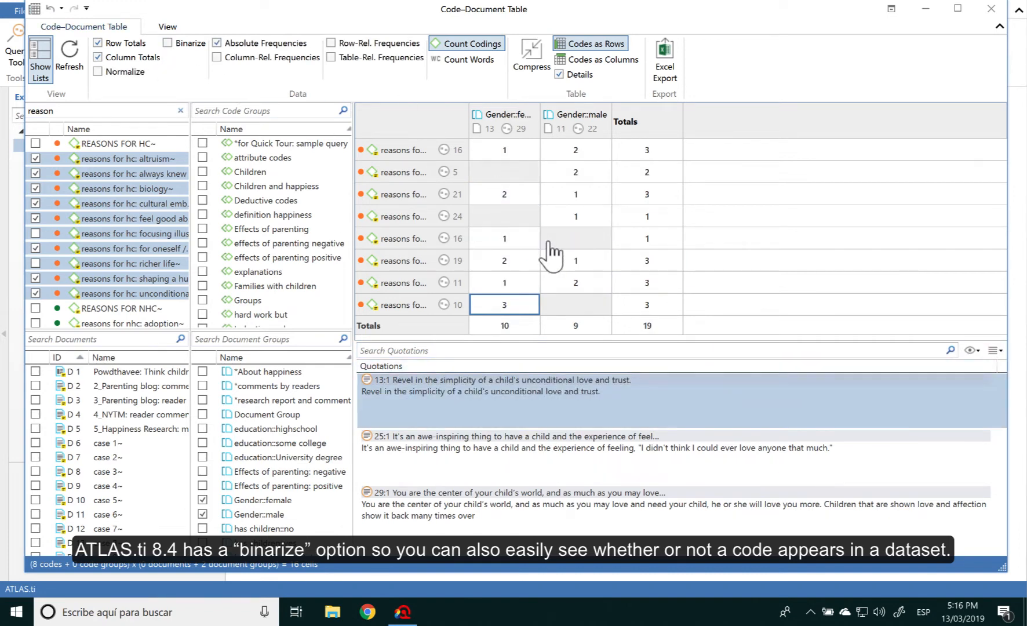
- Build a Code Co-Occurrence Table from the 'effect' negative codes, including fulfillment
click(213, 10)
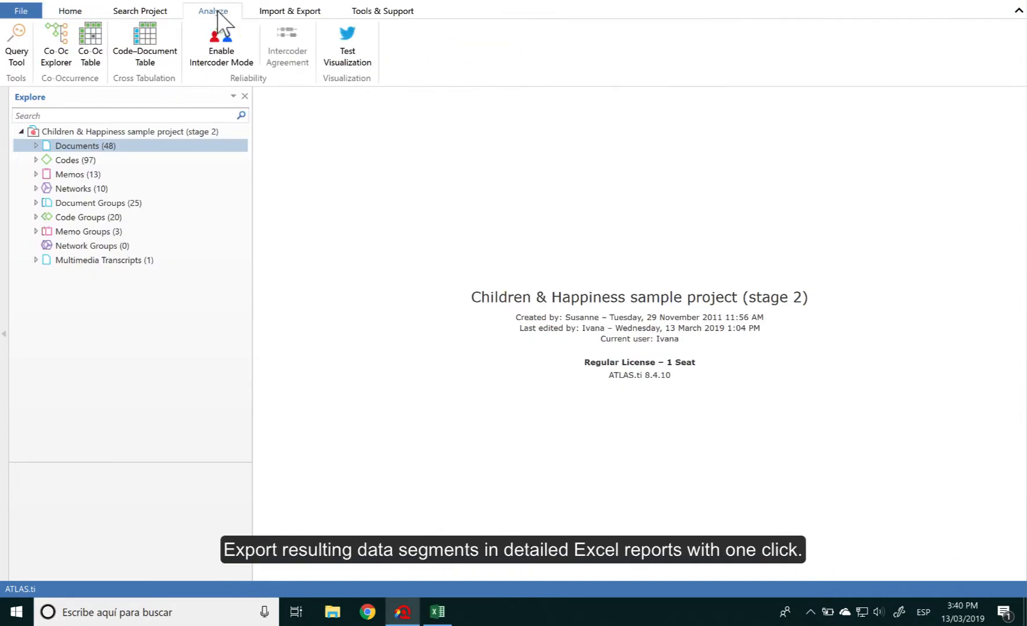
click(89, 44)
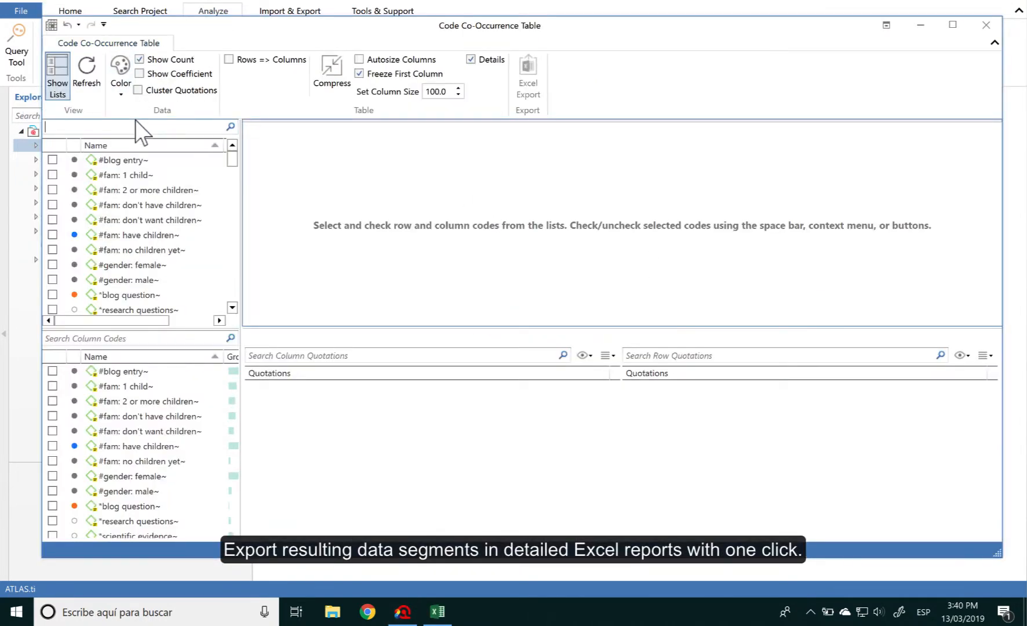
text(effect)
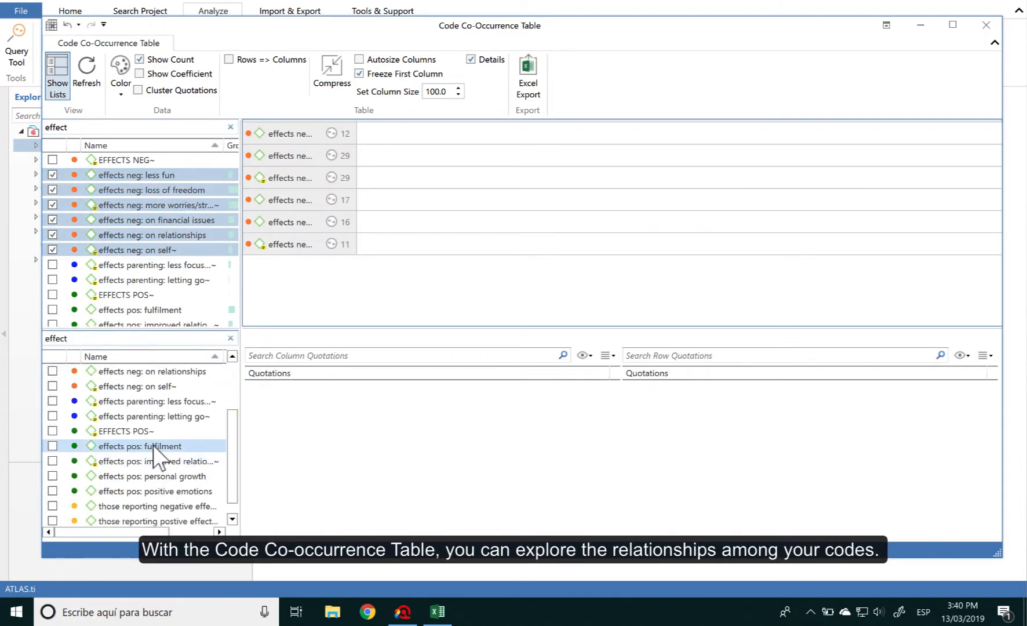
click(52, 446)
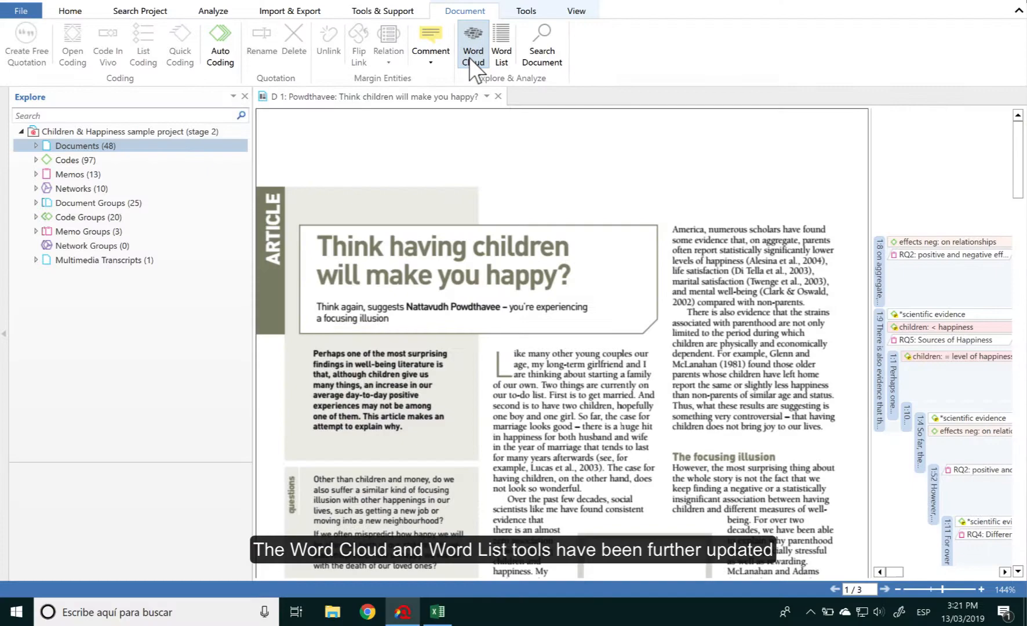
- Generate a Typewriter-layout word cloud for D1, excluding single characters, numbers and hyphens
click(472, 42)
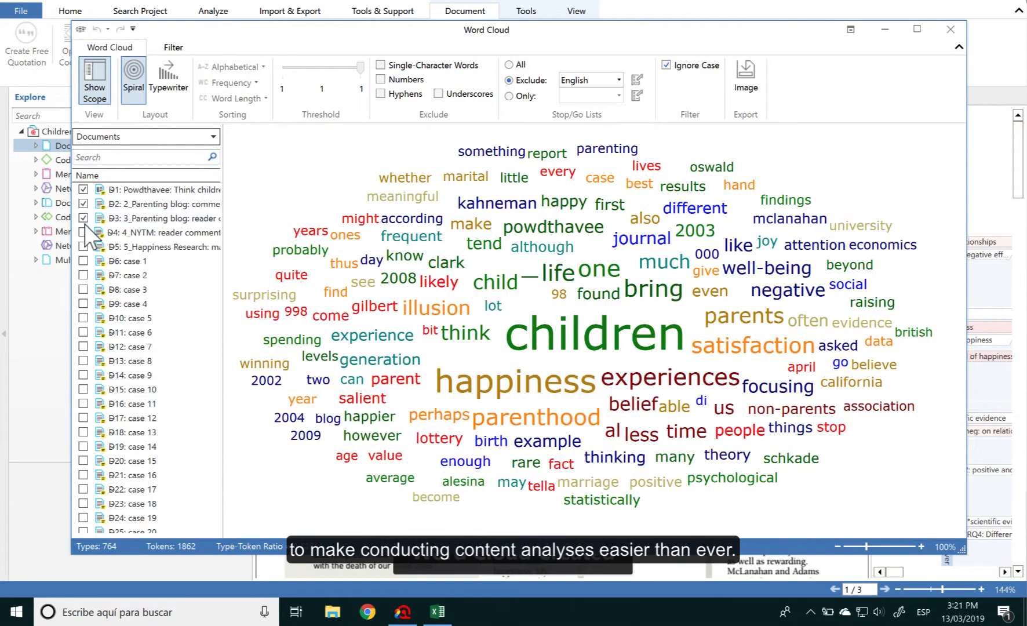
click(83, 233)
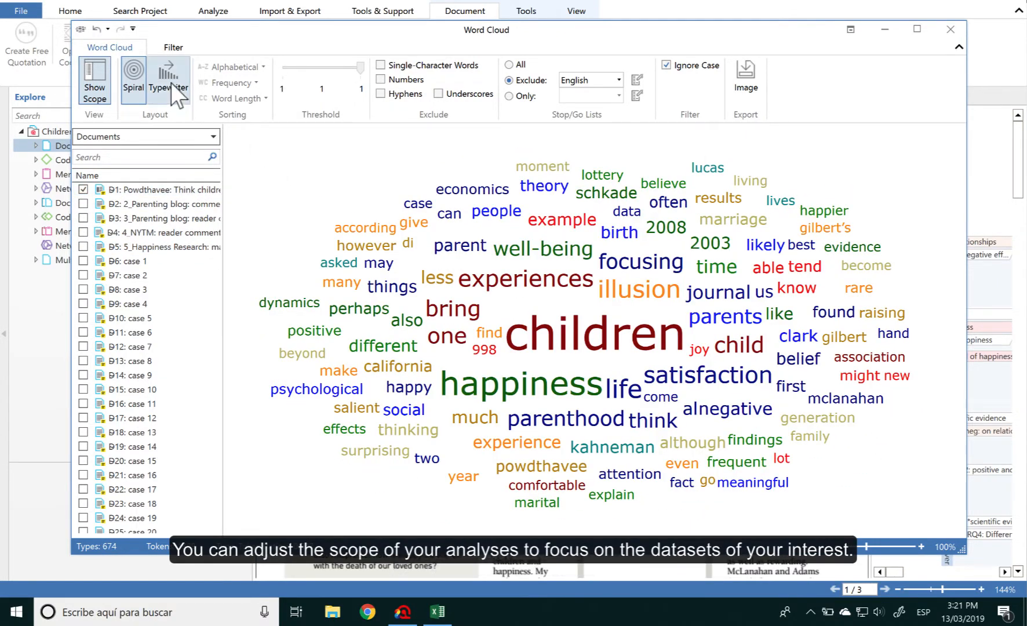
click(168, 78)
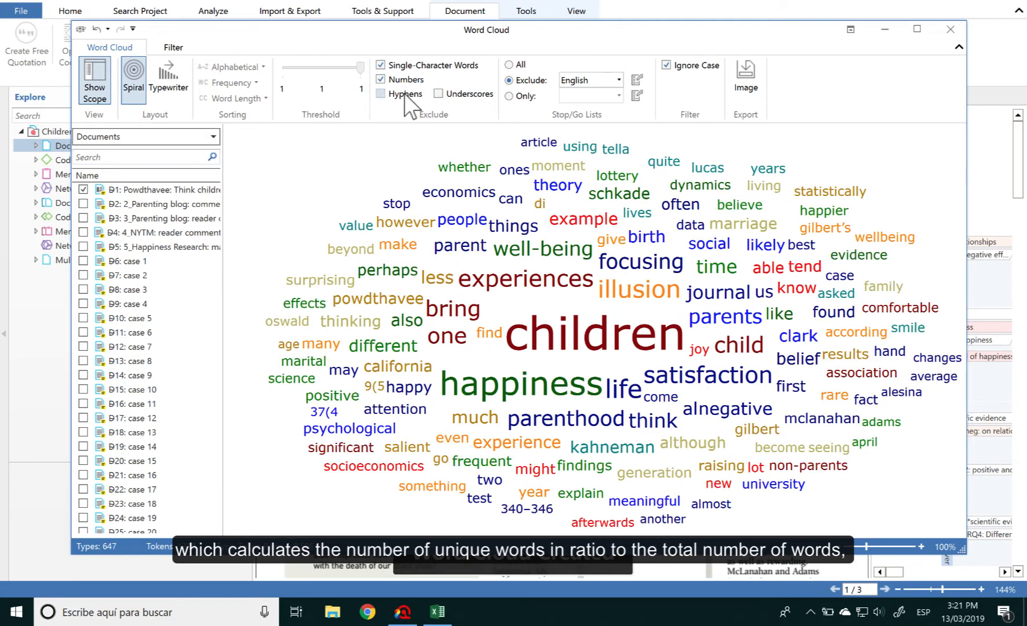
click(380, 94)
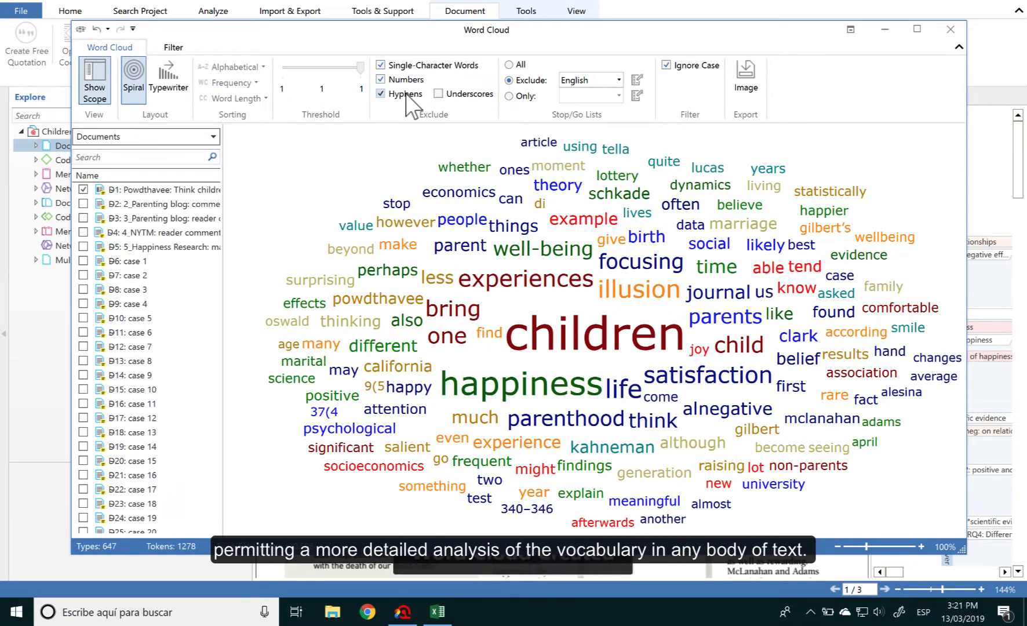
click(437, 93)
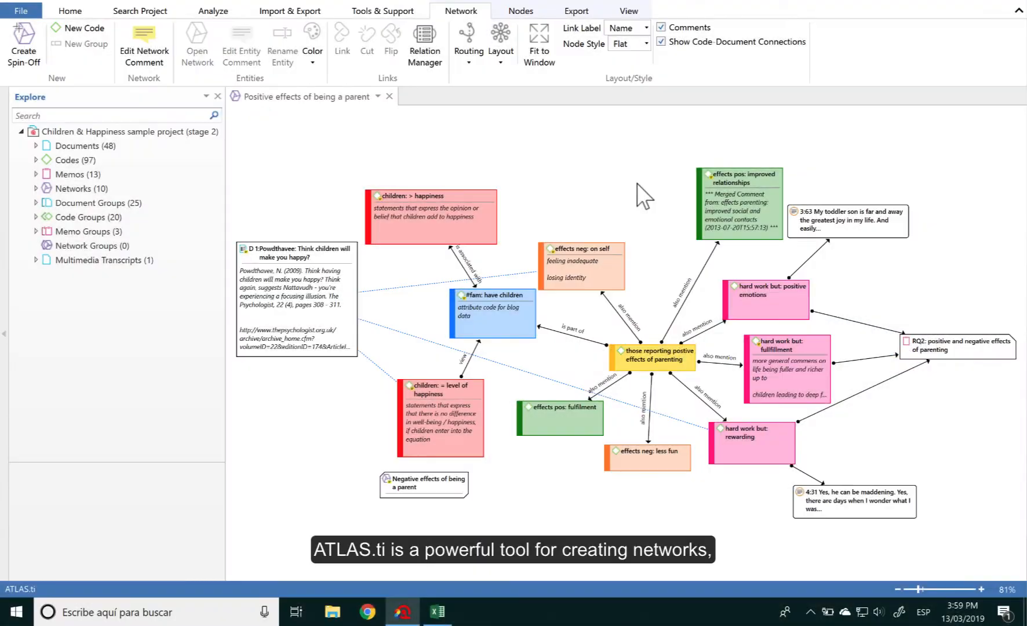
- Toggle comment display inside the network nodes on and off
click(660, 42)
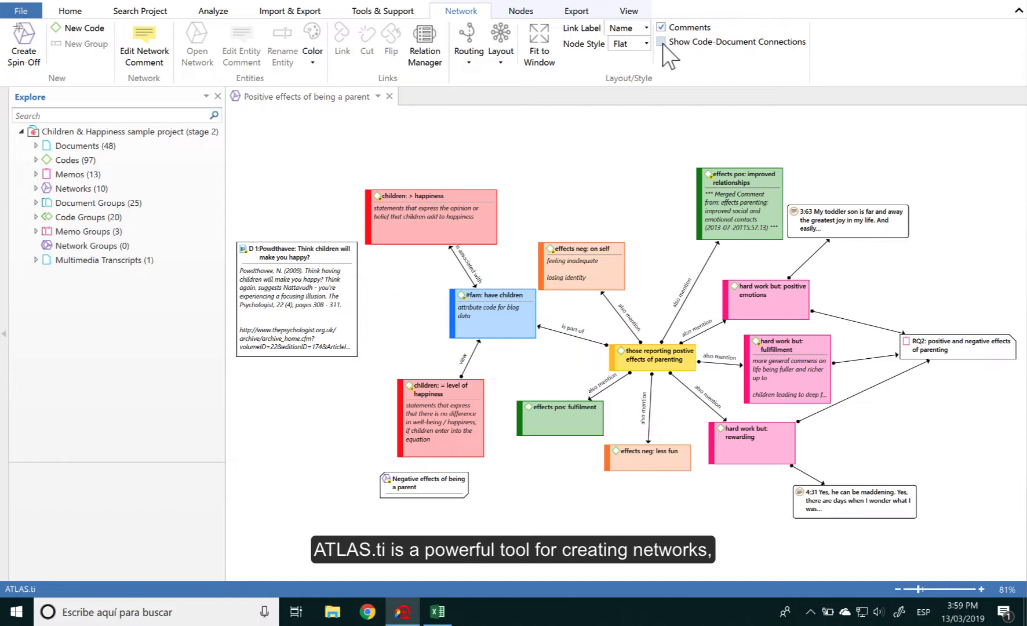
click(662, 41)
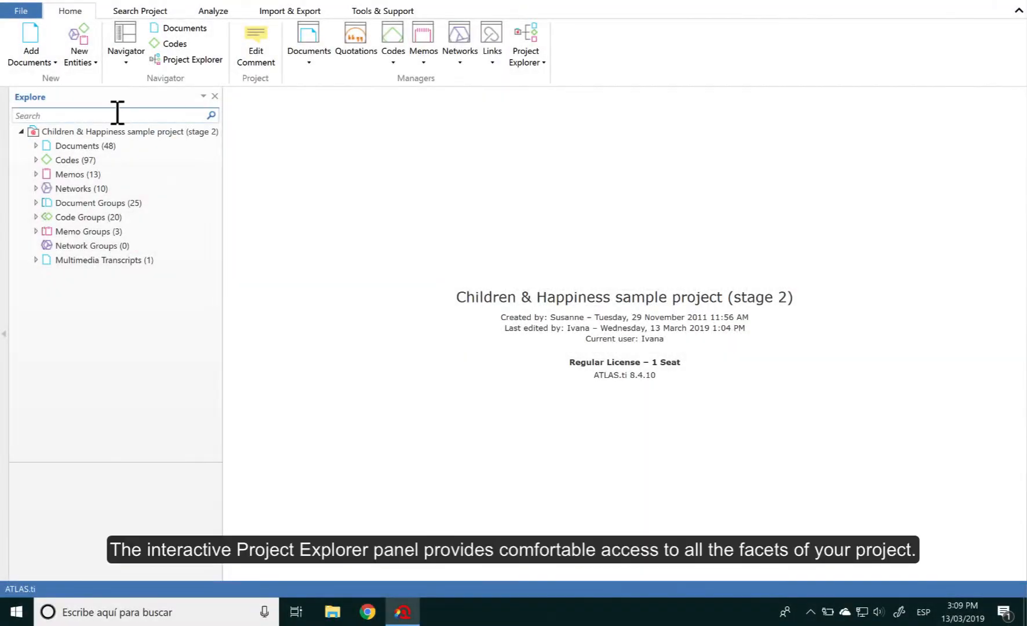
- Filter the Project Explorer to 'happiness' and read a matching code's and the RQ1 memo's comments
text(happiness)
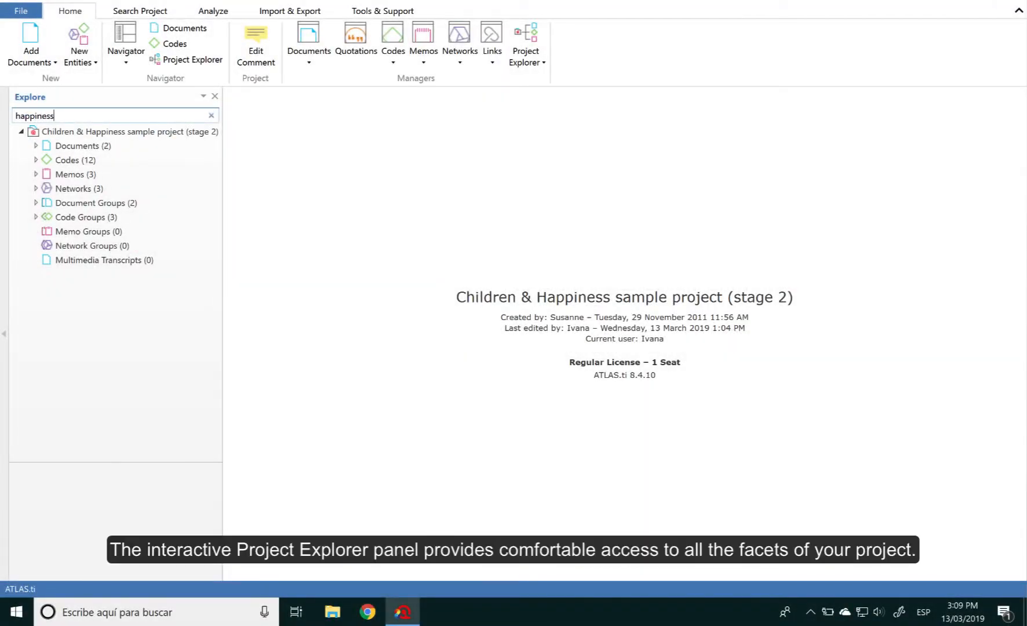
click(36, 145)
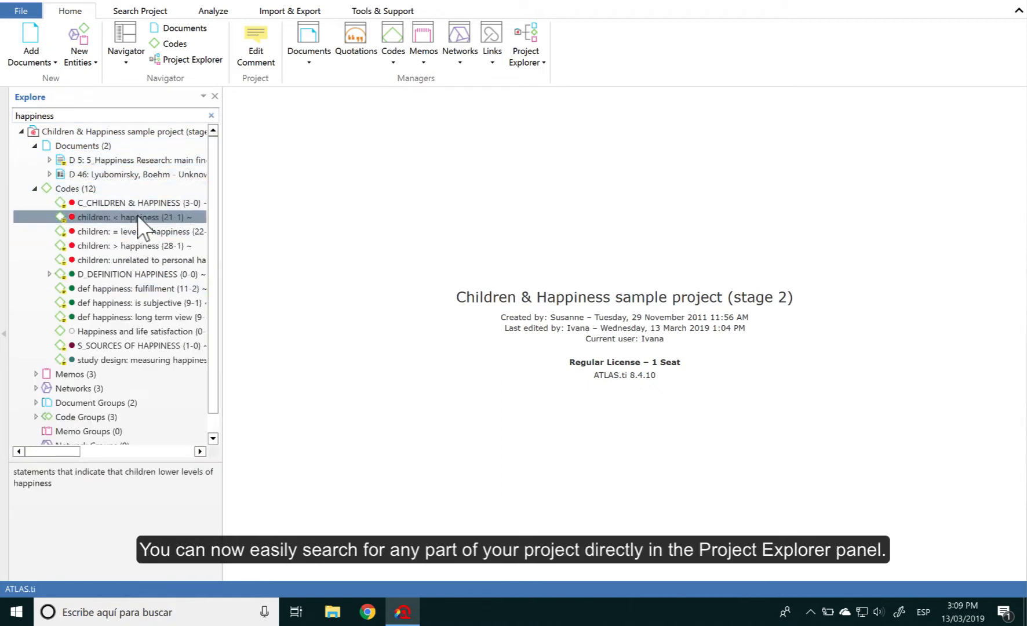
click(133, 288)
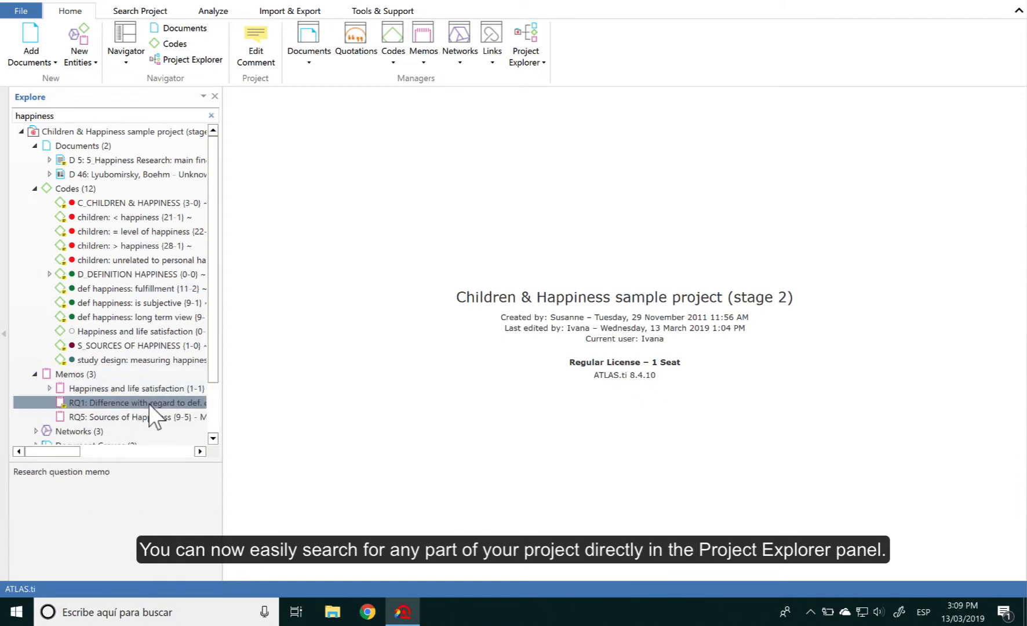
scroll(down, 3)
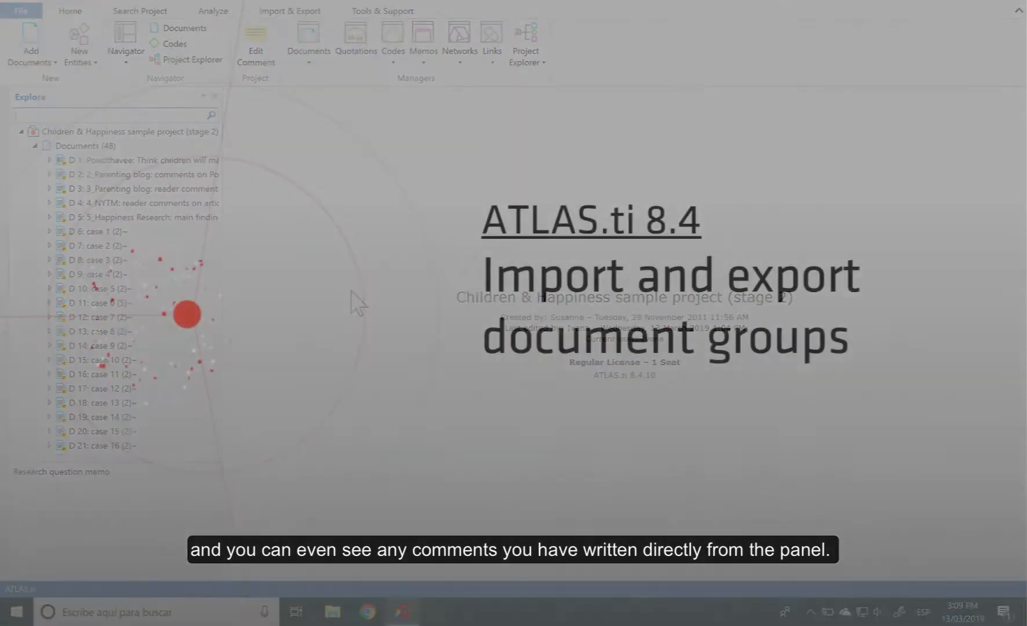
- Review the Import & Export document-group tools, then reopen the Positive effects network
click(290, 10)
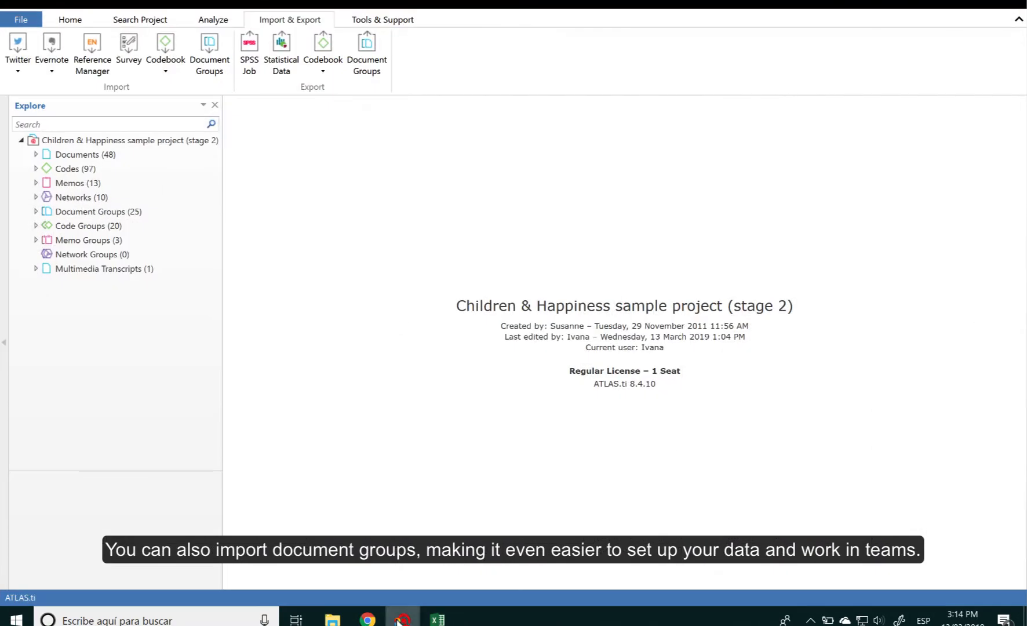
click(93, 258)
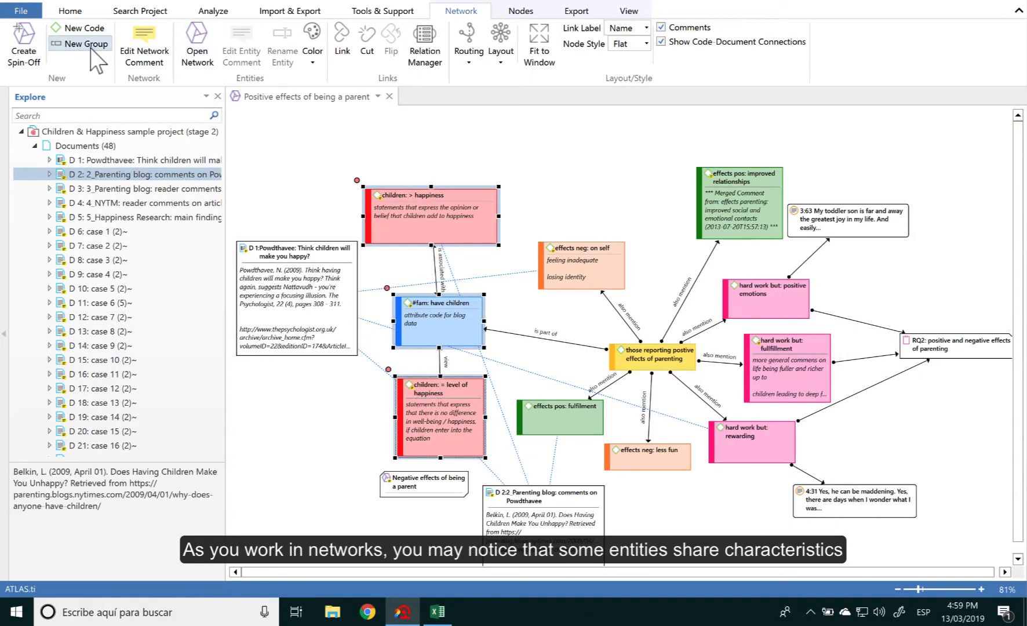
- Create the code group 'Families with children' and a new document group from the network
click(84, 44)
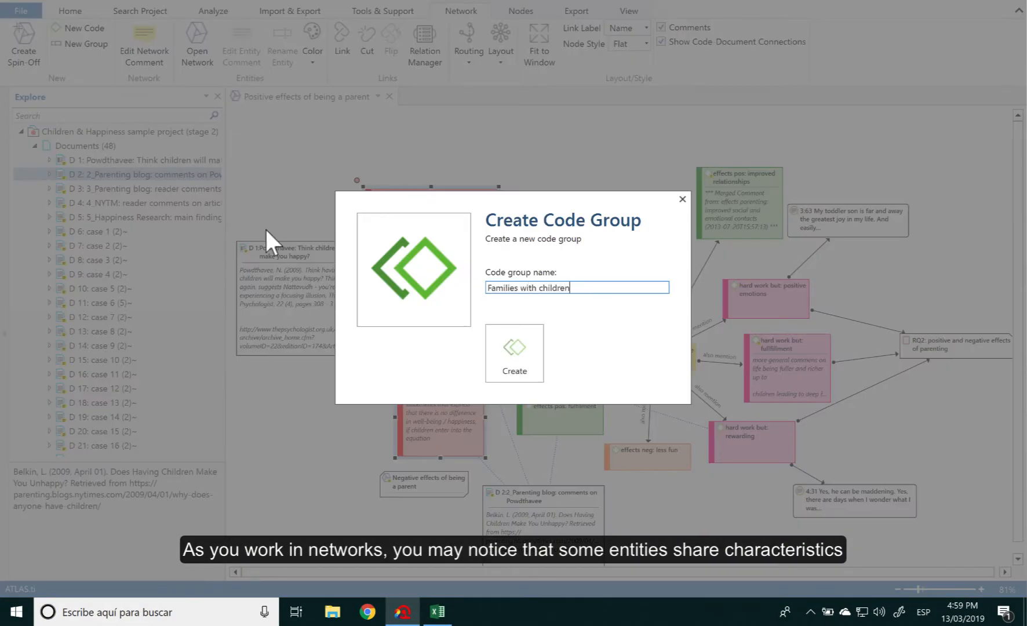
click(515, 353)
text(Parenting resp)
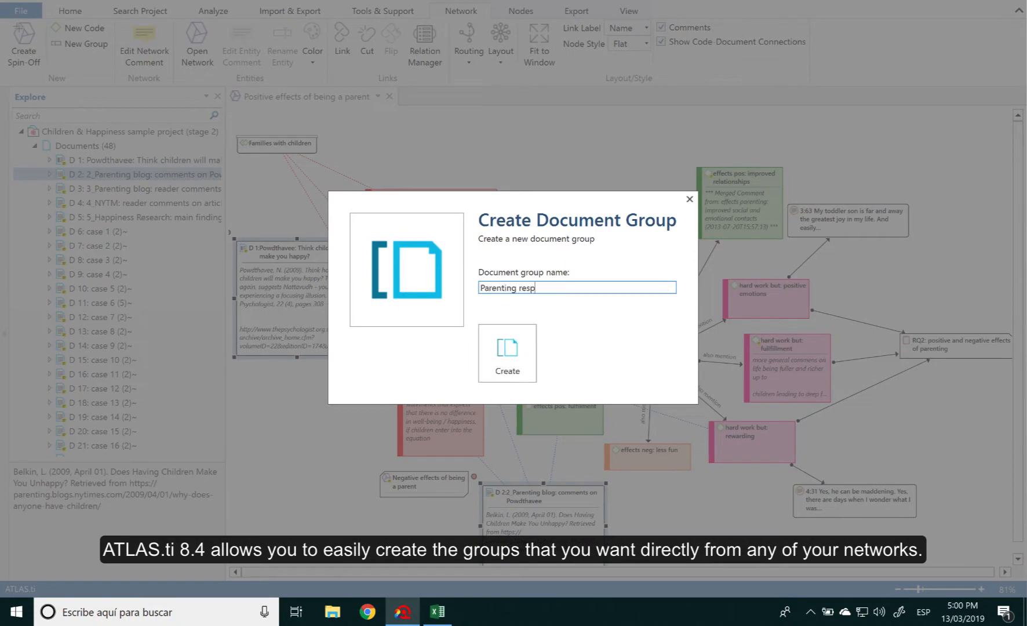
click(506, 354)
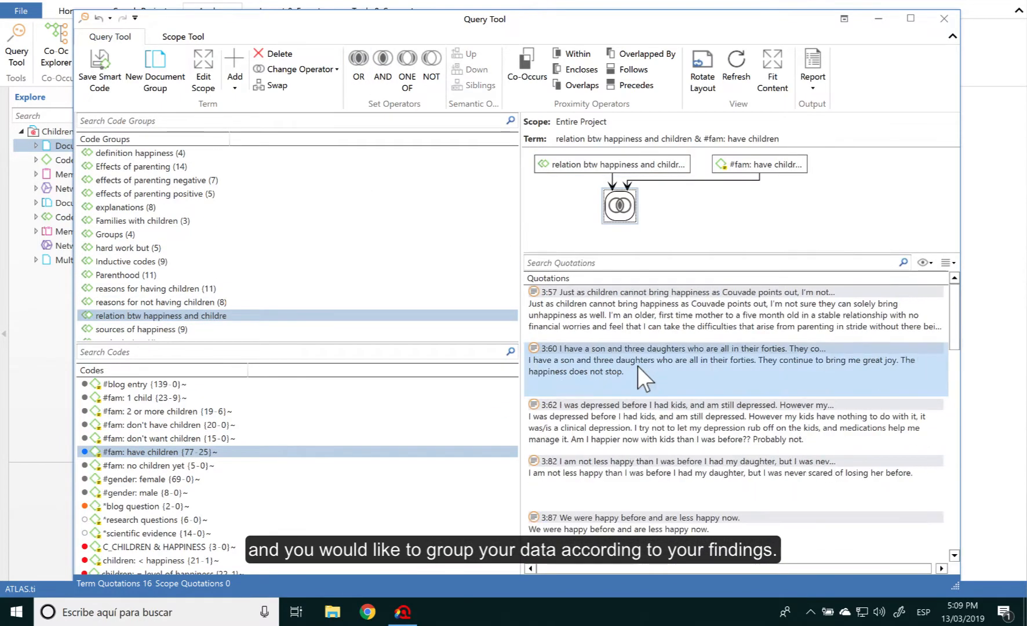
- Show the Code Manager listing codes with groundedness, density and groups
click(156, 70)
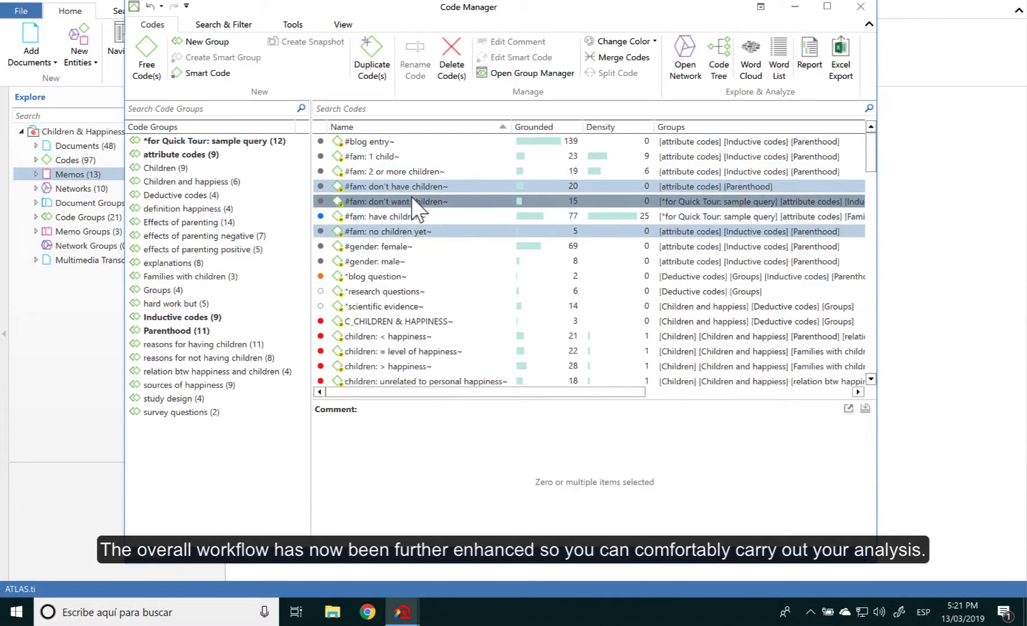
- Create a smart code from the three #fam codes and the smart group 'Reasons' from both reasons groups
click(207, 73)
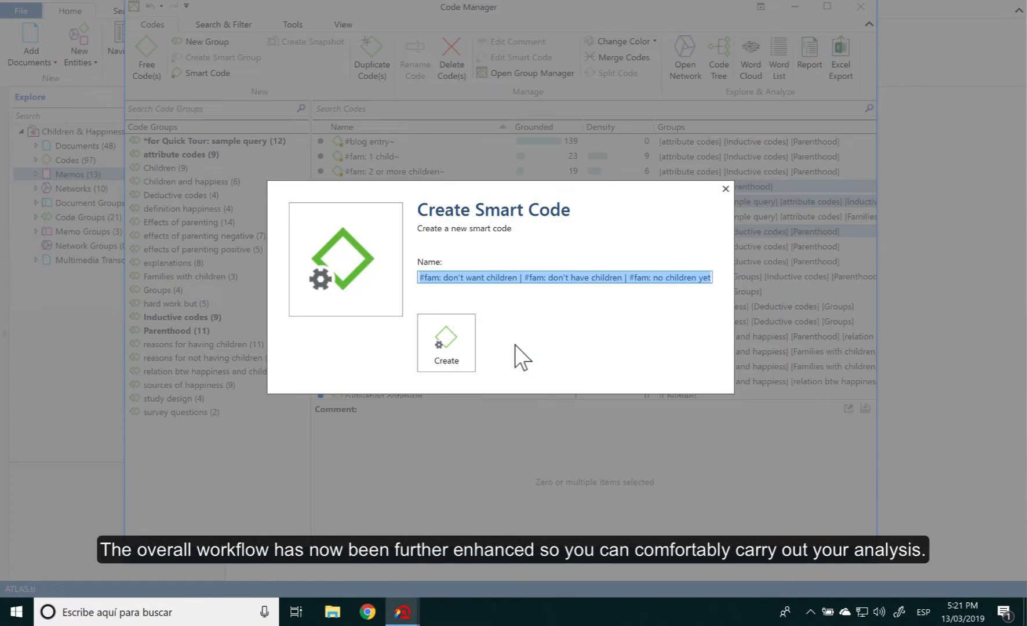
click(446, 343)
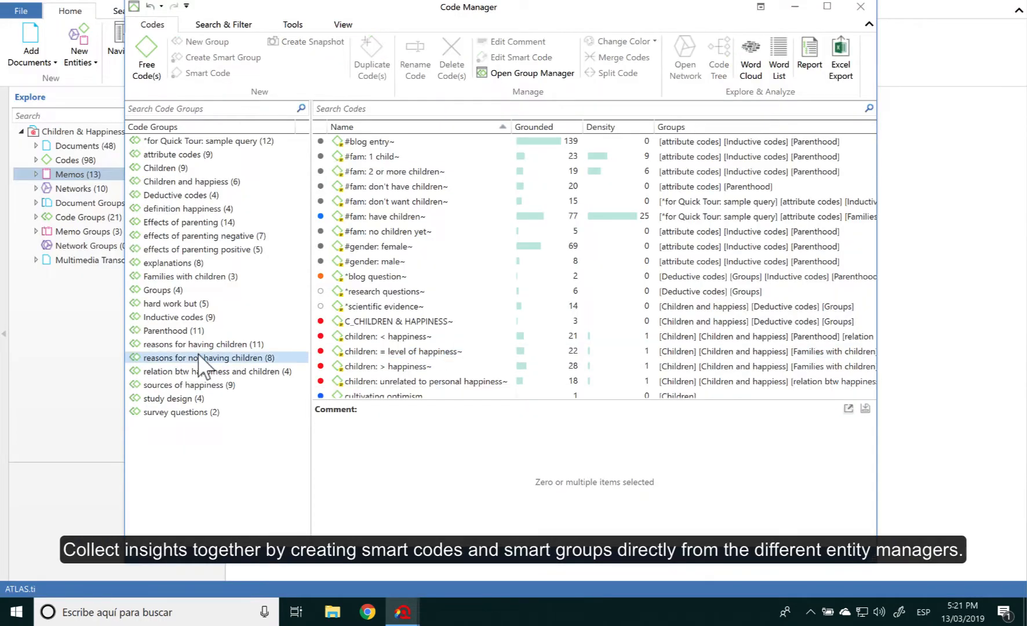
right_click(203, 357)
text(Reasons)
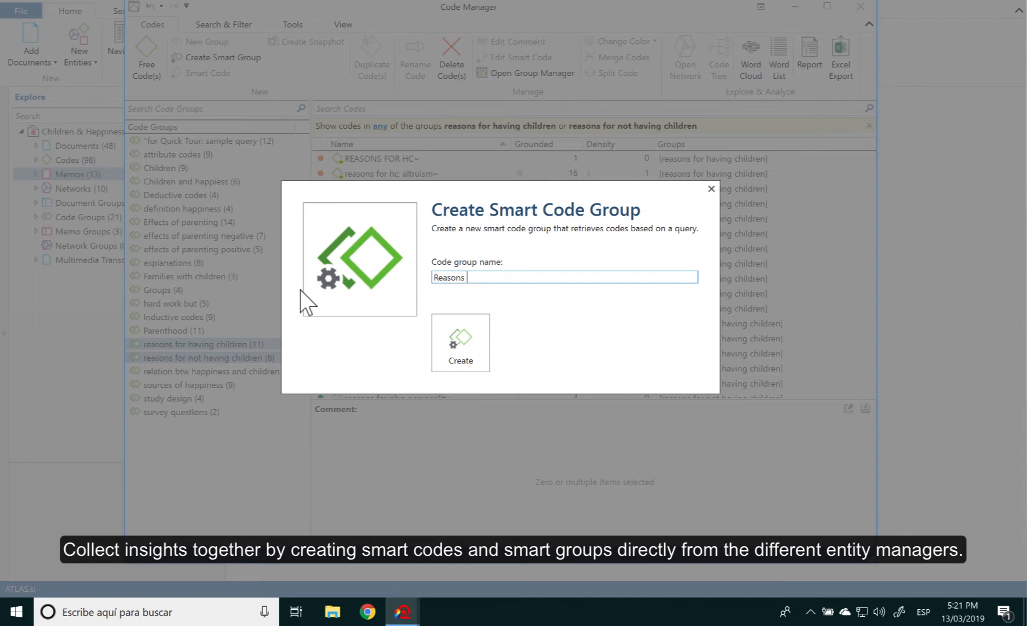
click(460, 346)
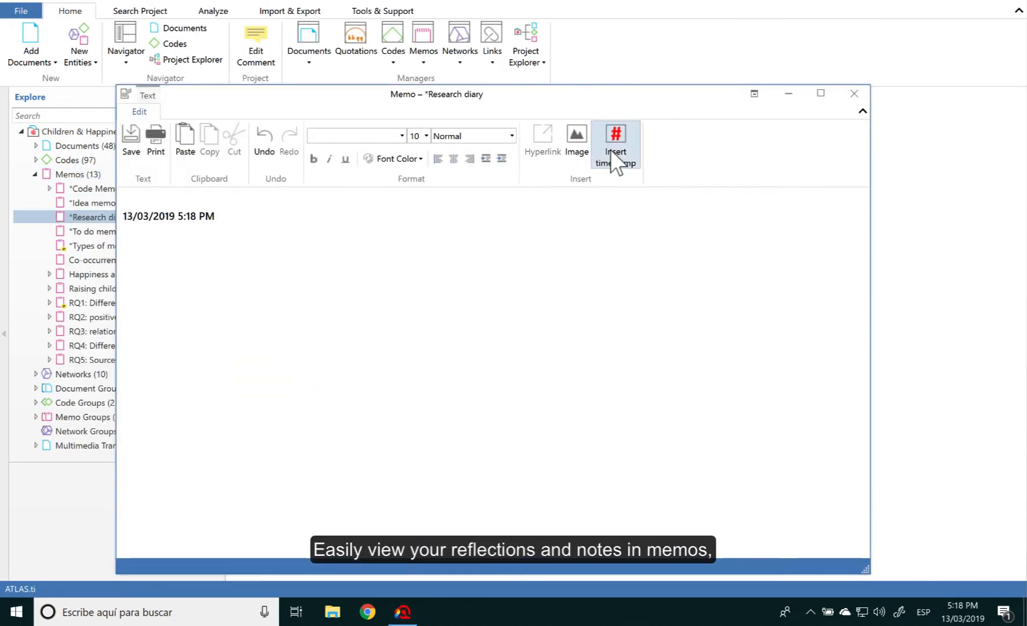
- Write the diary entry 'Today I analyzed my focus group data...' under the timestamp
text(Today I analyzed my focus group data. There was some interesting discussion around the drawbacks of parenting)
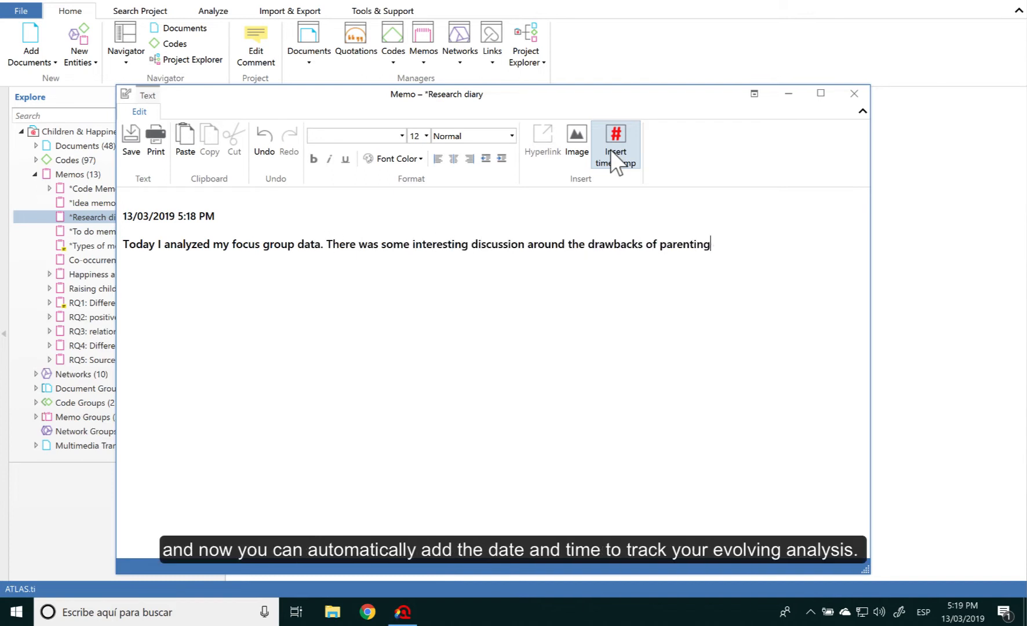
text(, and people generally agreed that)
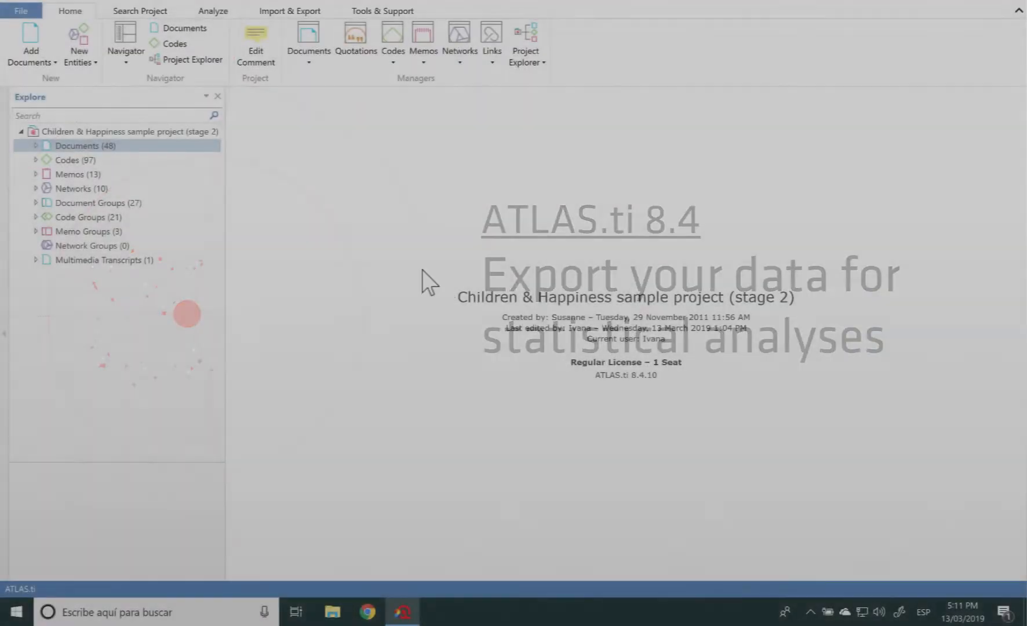
click(290, 11)
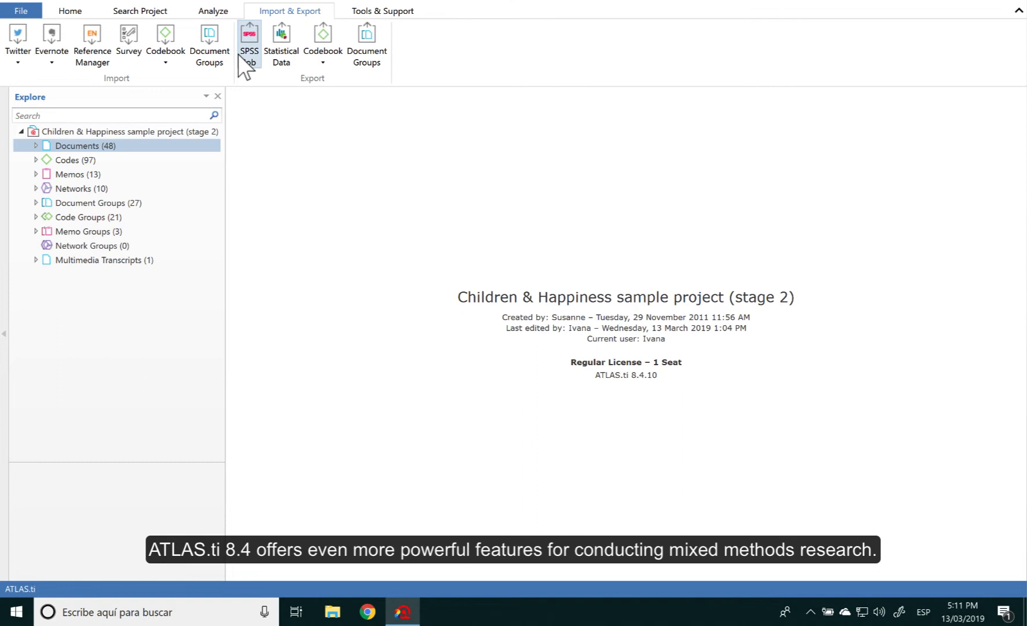
mouse_move(248, 39)
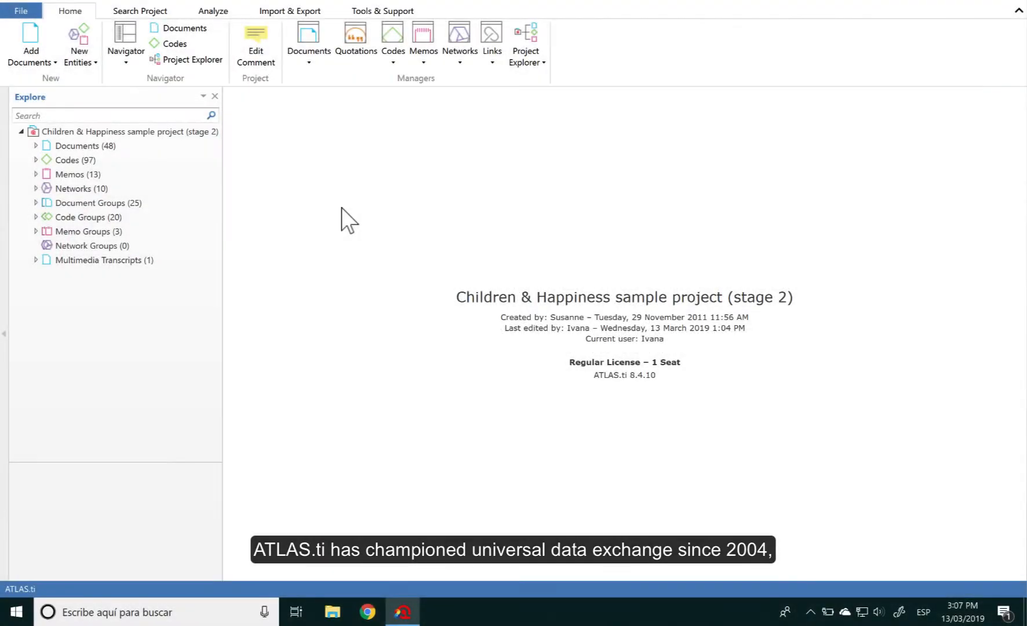
- Reach the File > Export page and choose the QDPX Bundle export option
click(21, 11)
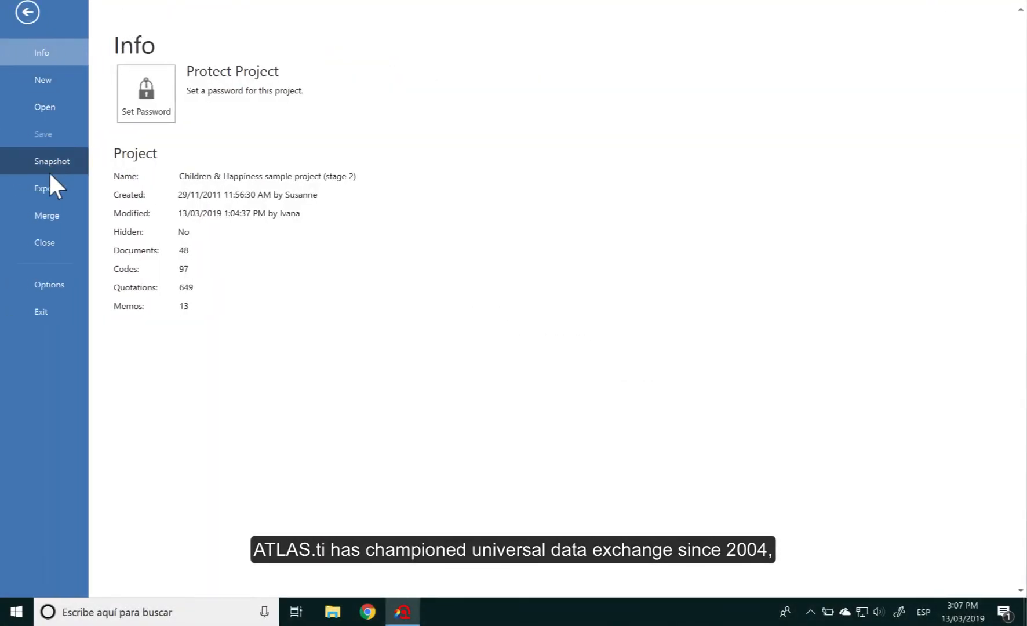
click(42, 190)
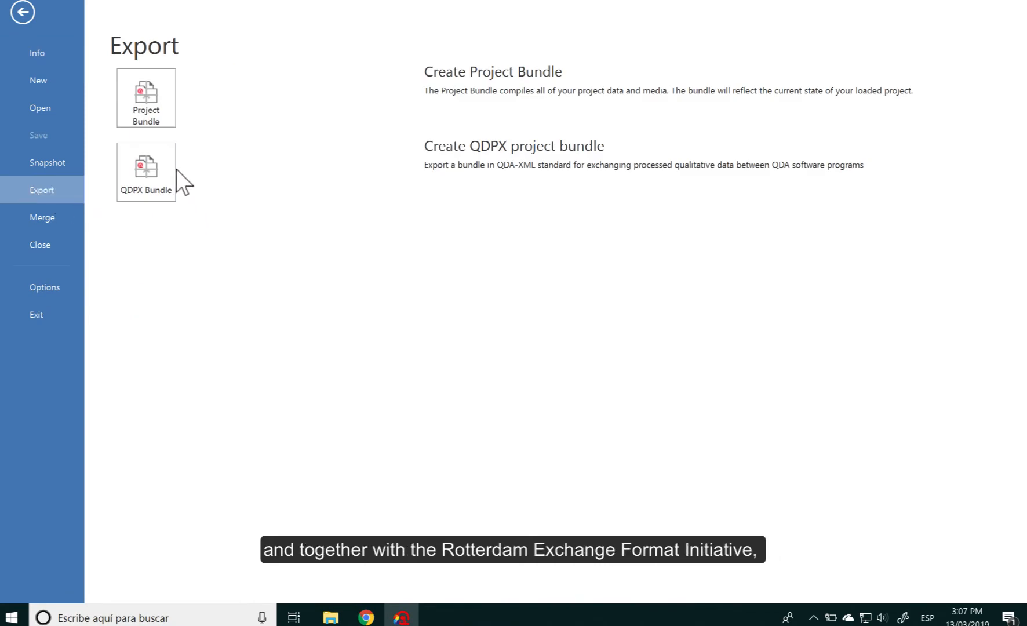
click(145, 172)
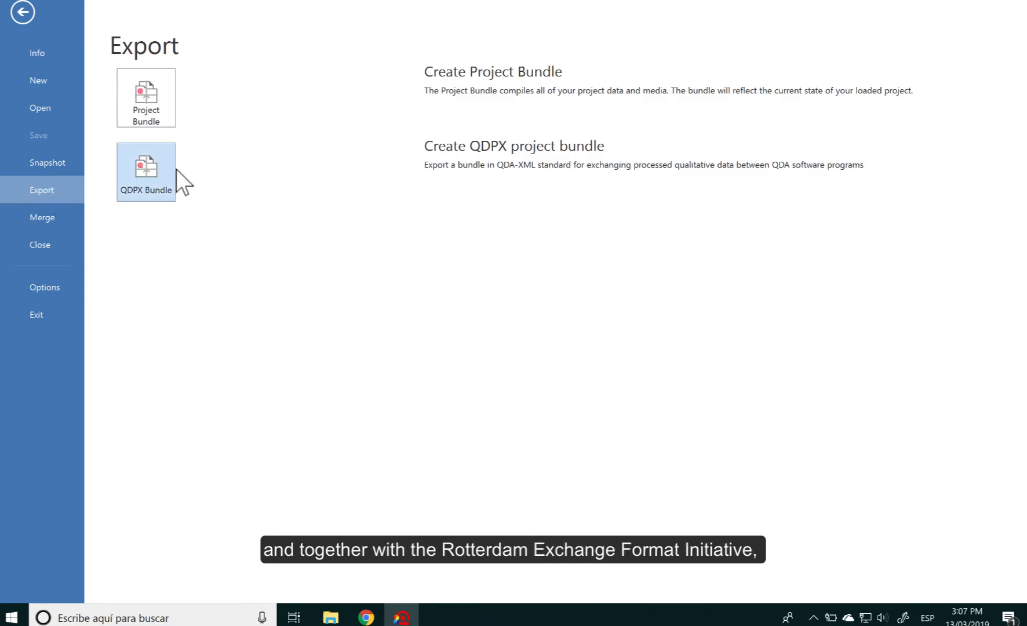